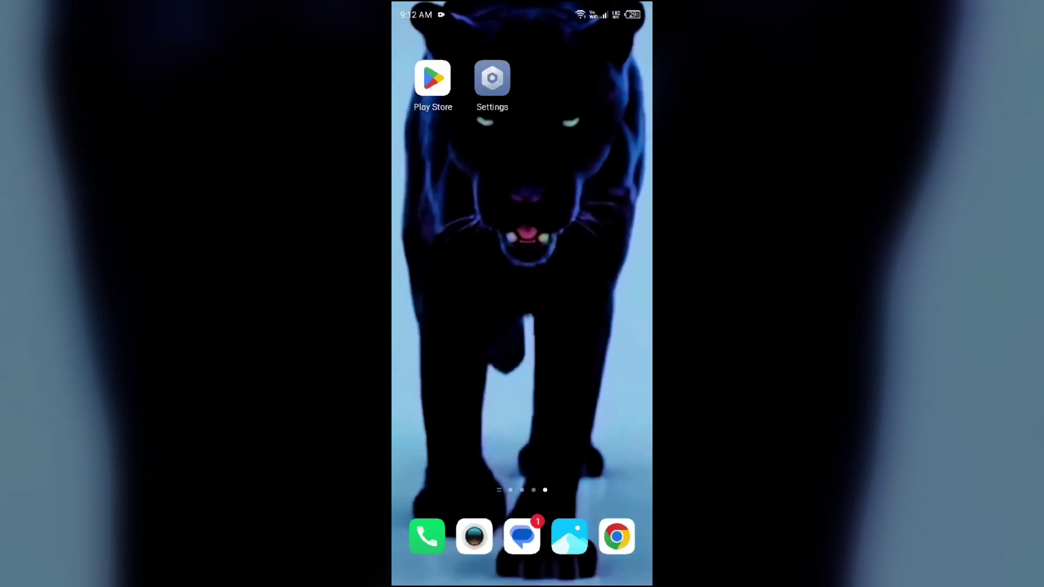
Step: Launch Android Settings from the home screen and scroll its category list
click(492, 78)
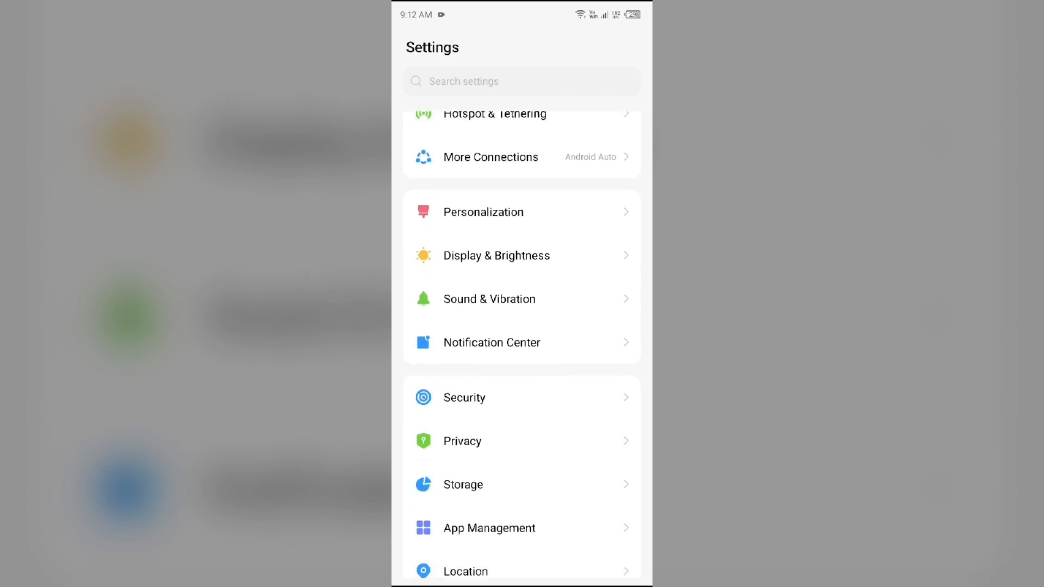
scroll(up, 3)
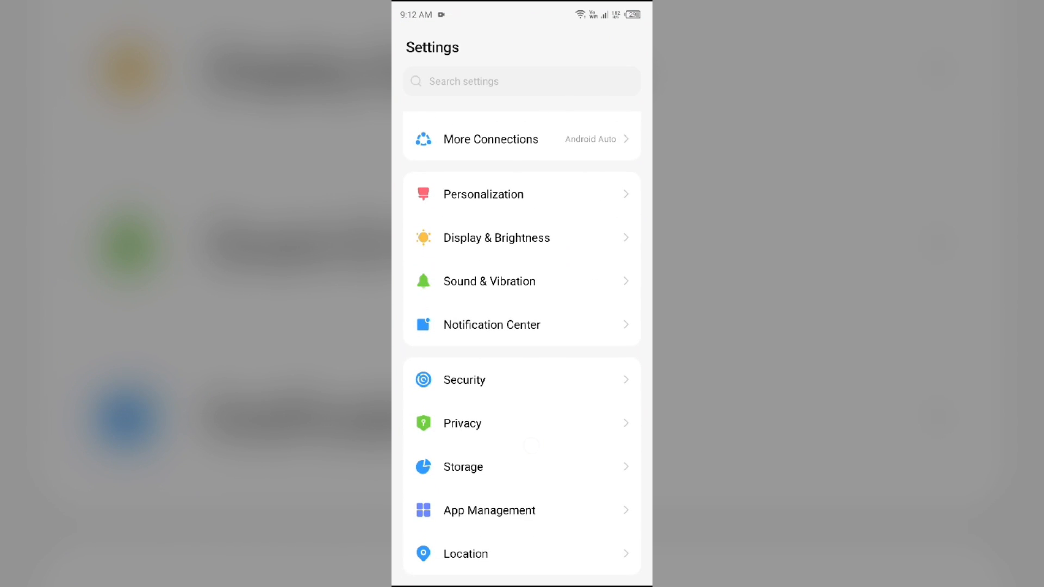
Step: Set the notification sound to Gentle under Sound & Vibration, then return home
click(489, 281)
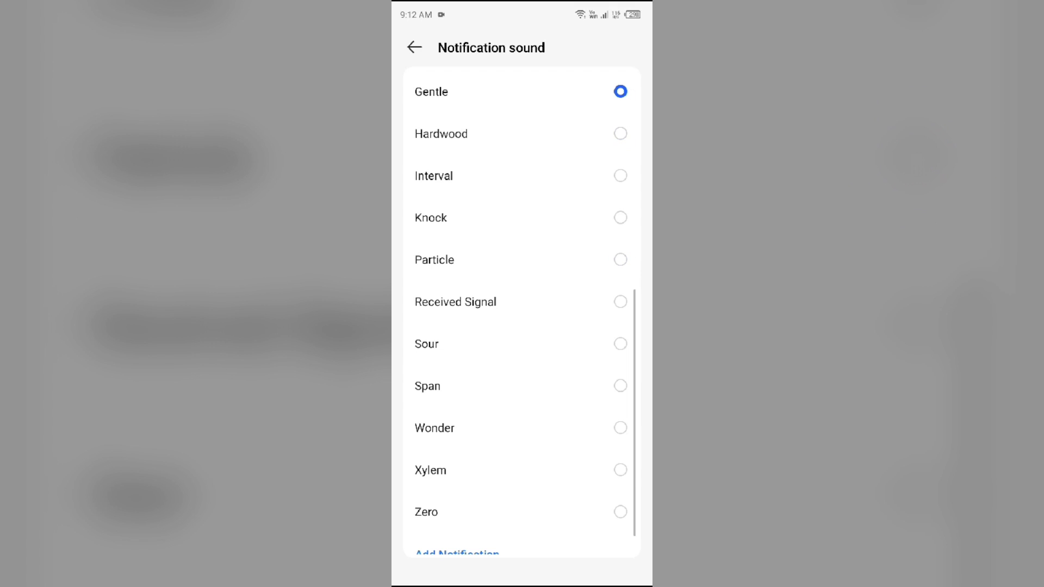
click(414, 48)
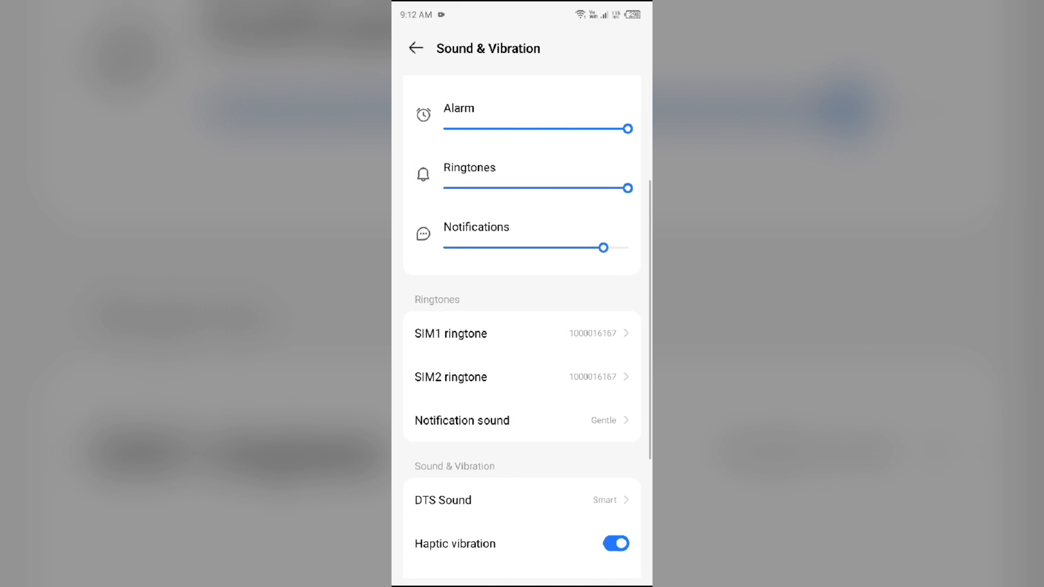
click(415, 48)
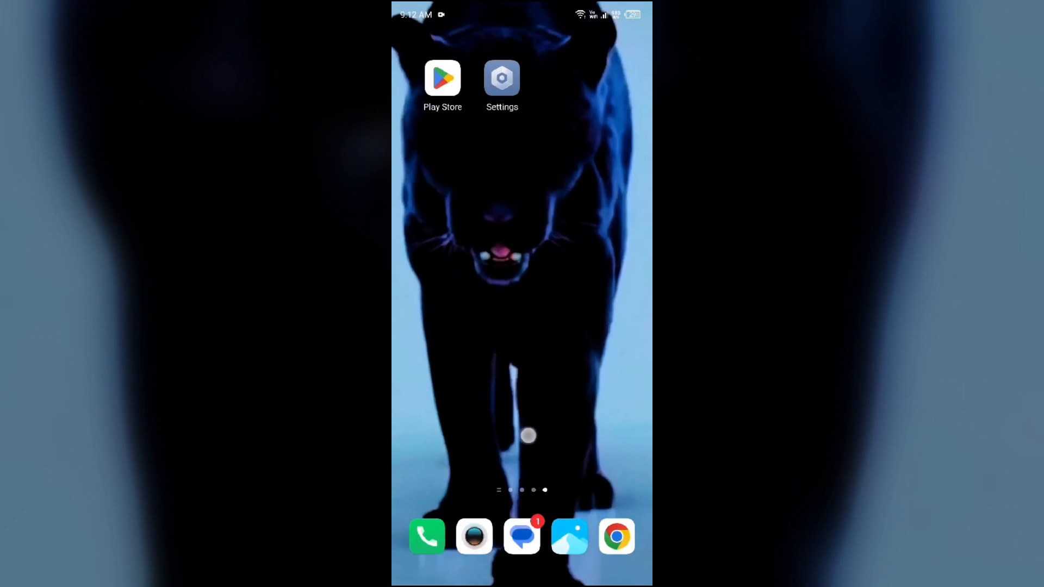
Step: Launch Snapchat from the next home screen page and open the profile page
scroll(left, 3)
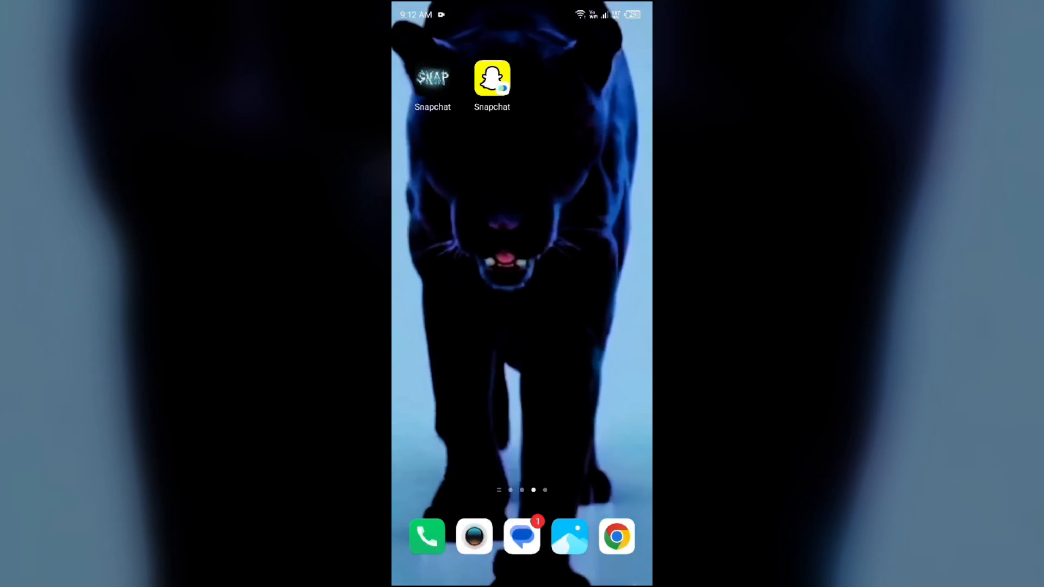
click(432, 78)
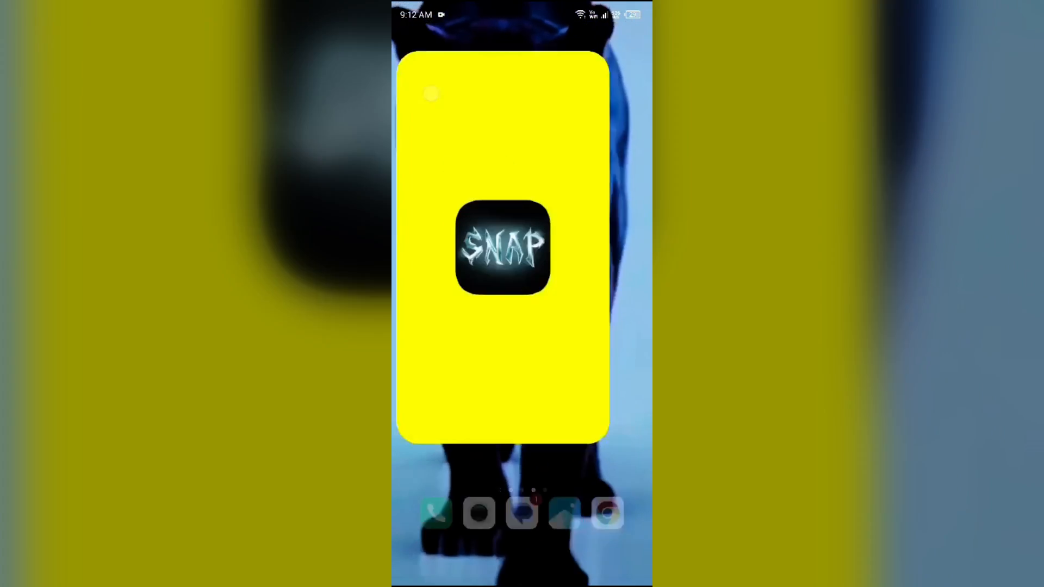
click(521, 246)
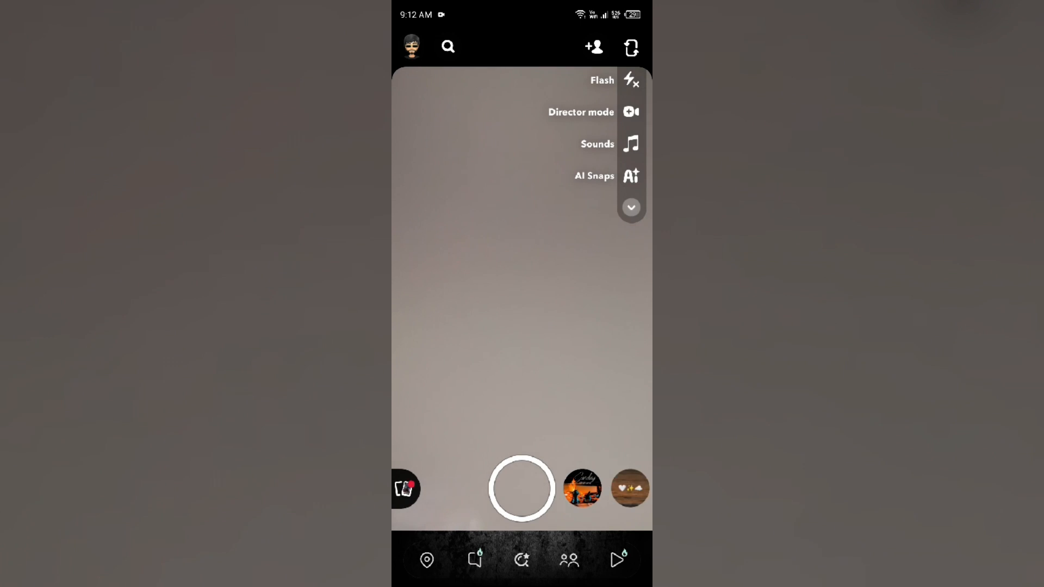
click(411, 46)
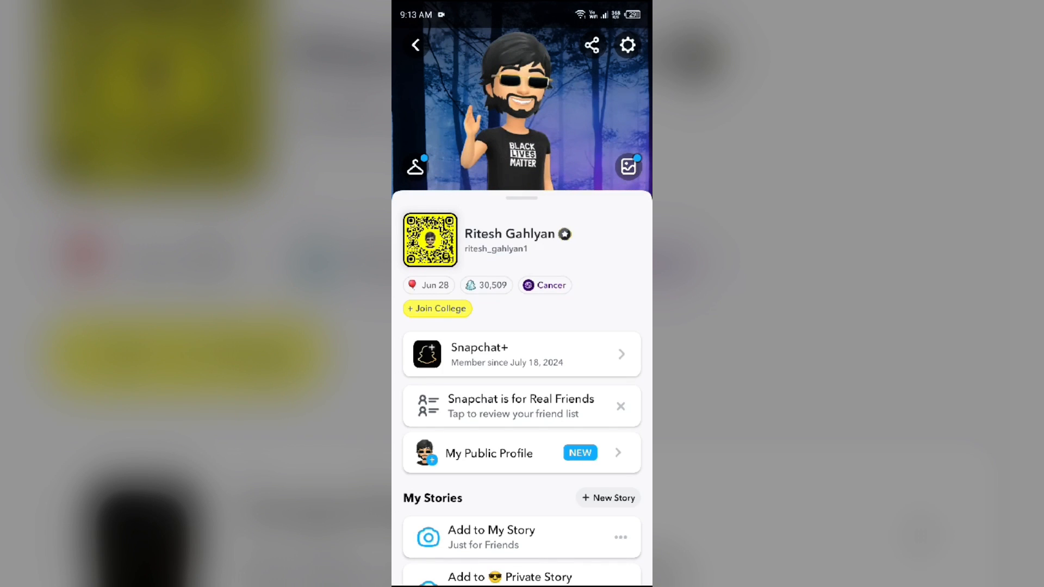
Step: Open the Snapchat+ page listing custom app themes and app icons
click(416, 45)
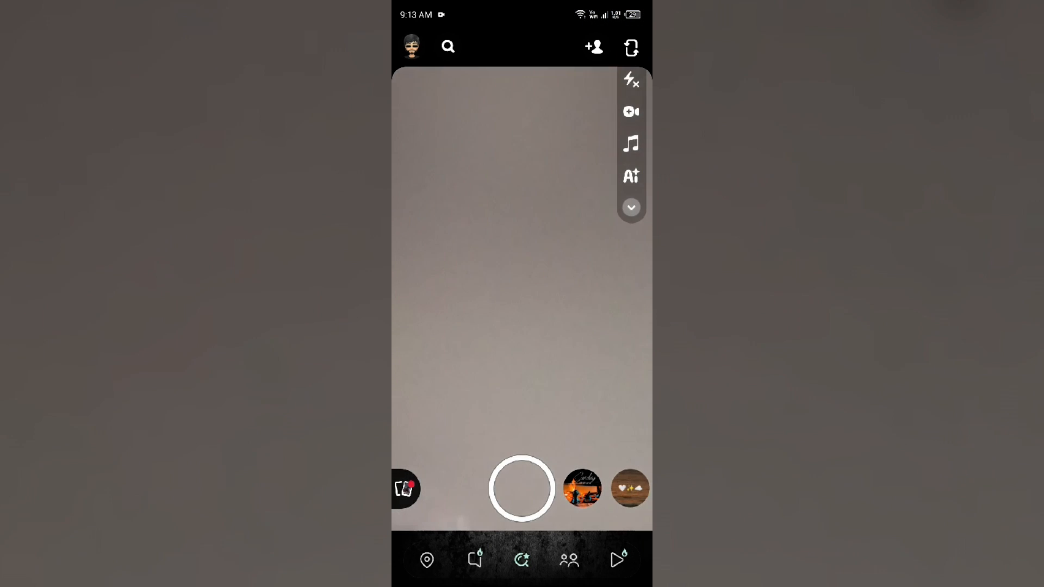
click(411, 47)
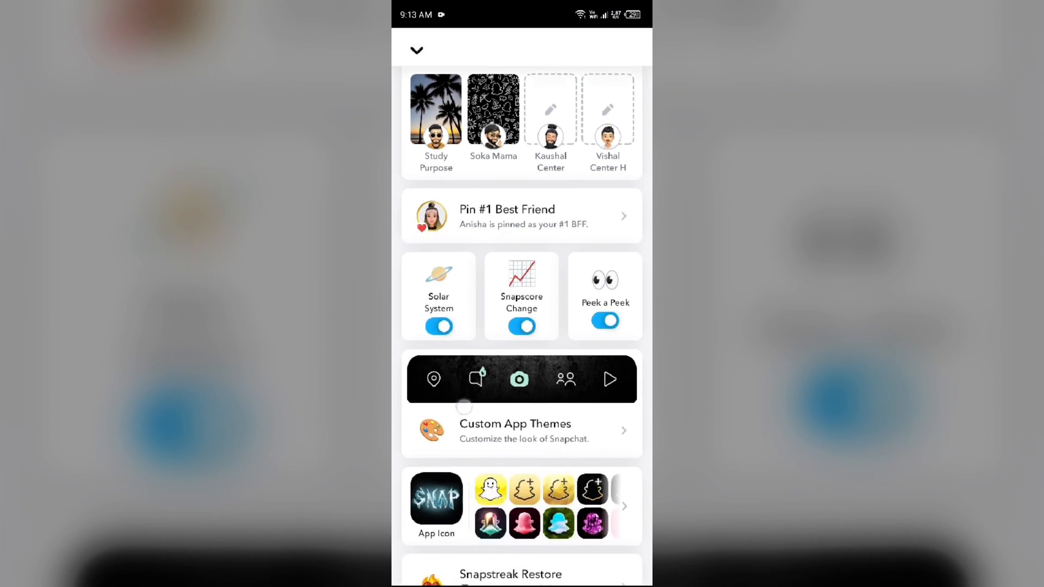
scroll(down, 3)
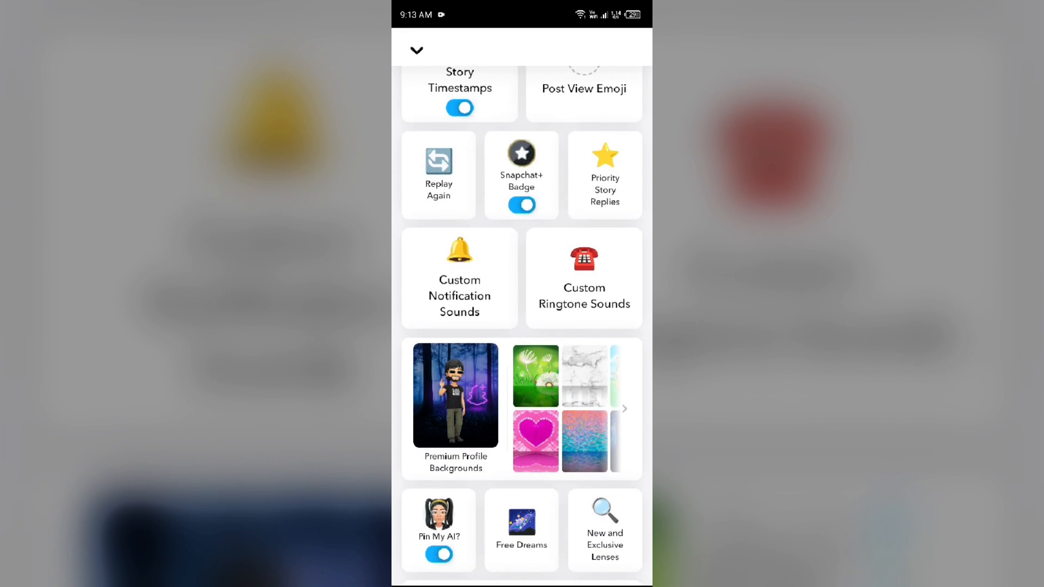
click(459, 279)
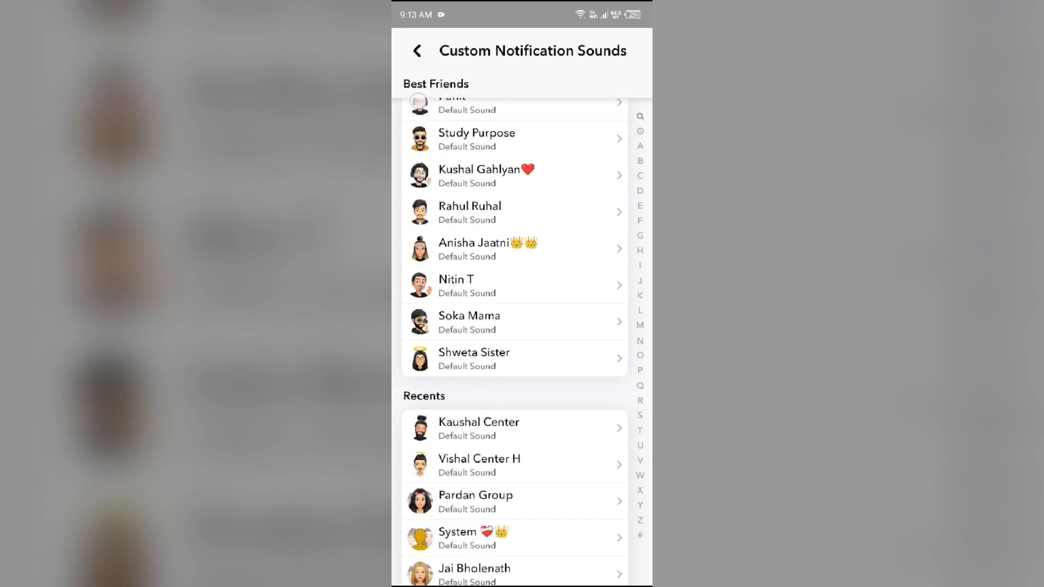
click(513, 211)
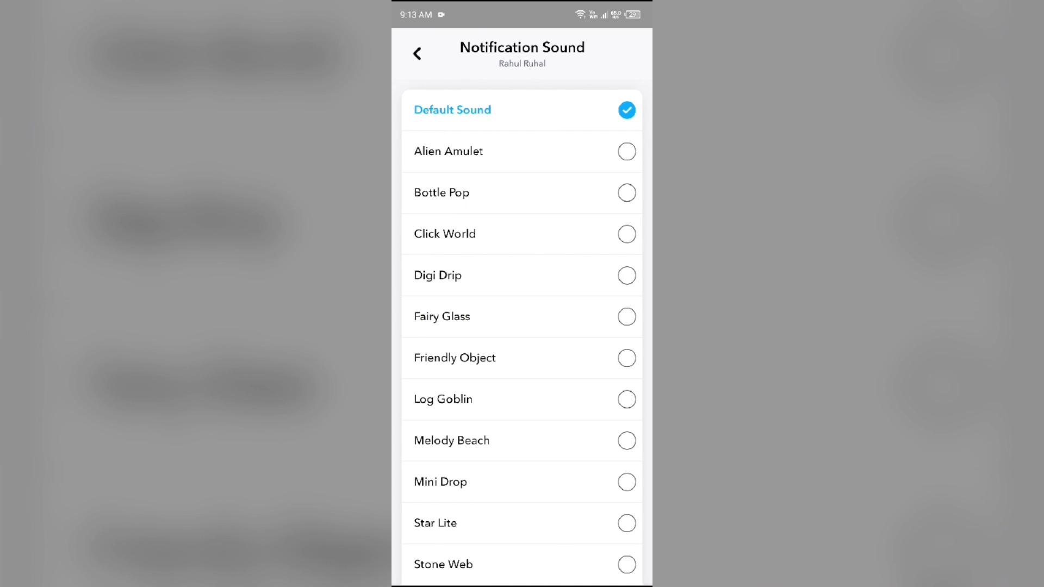
scroll(up, 3)
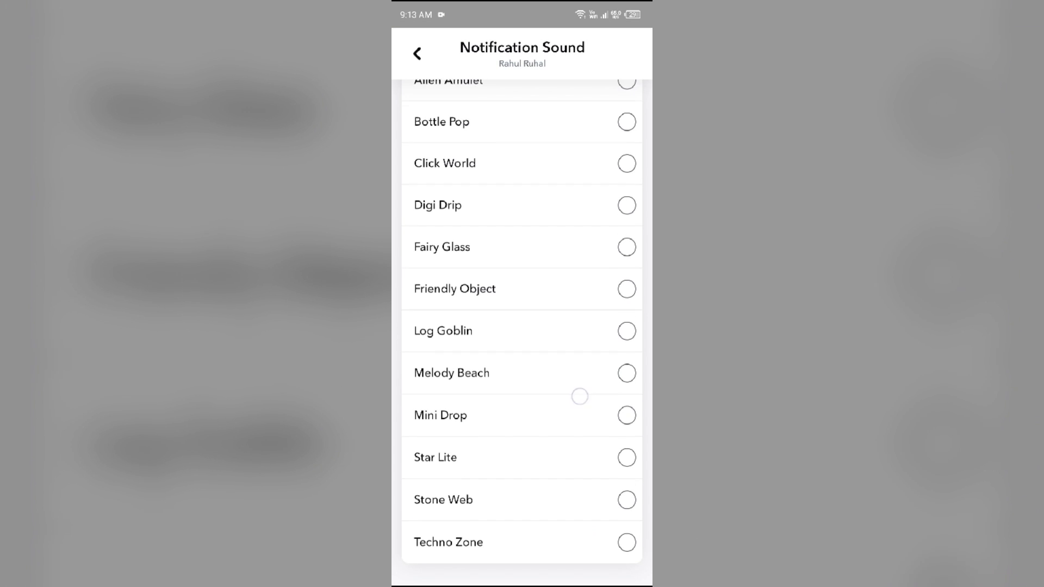
click(416, 53)
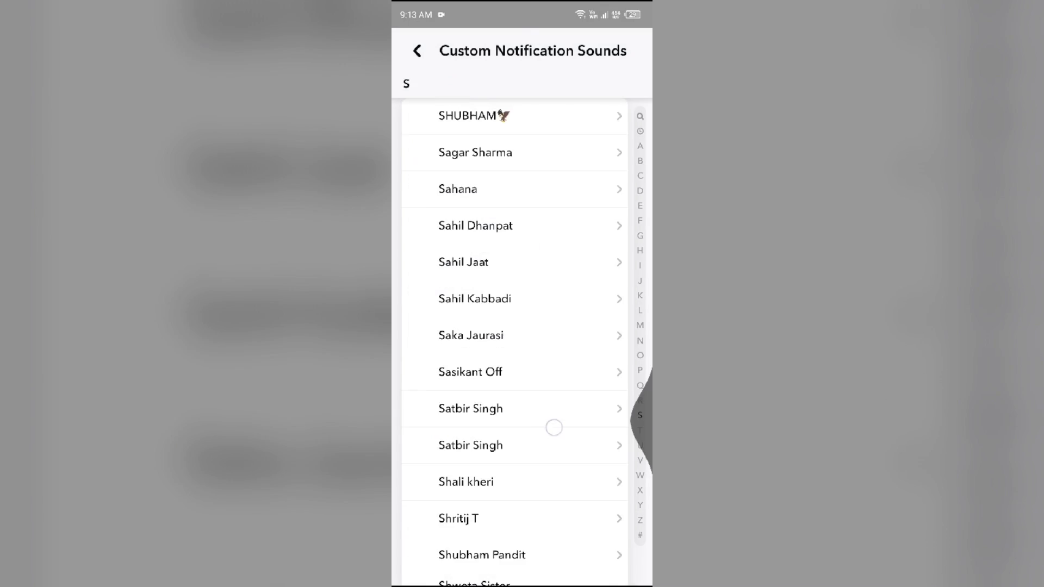
click(416, 50)
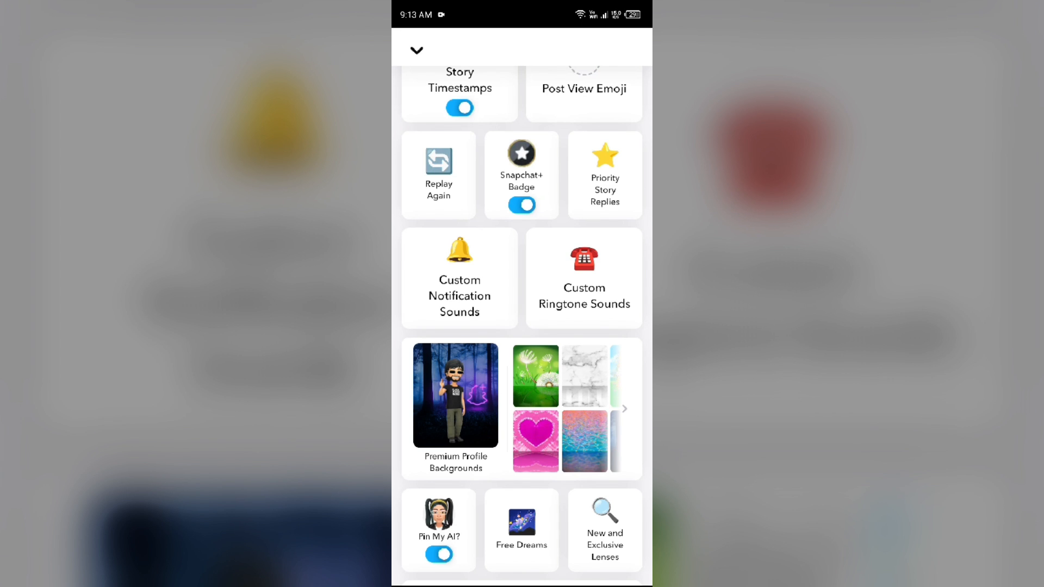
click(582, 277)
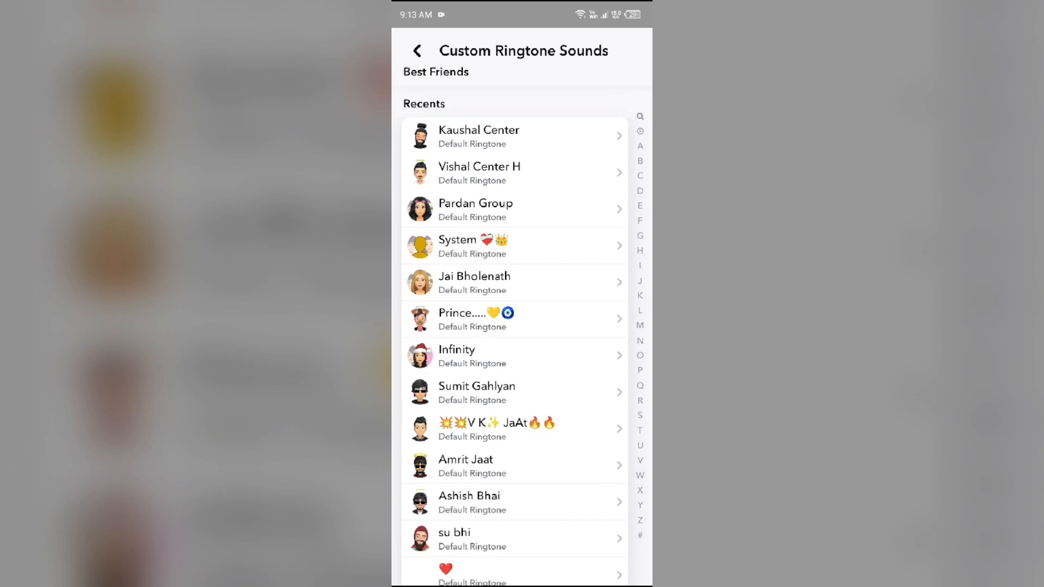
click(496, 422)
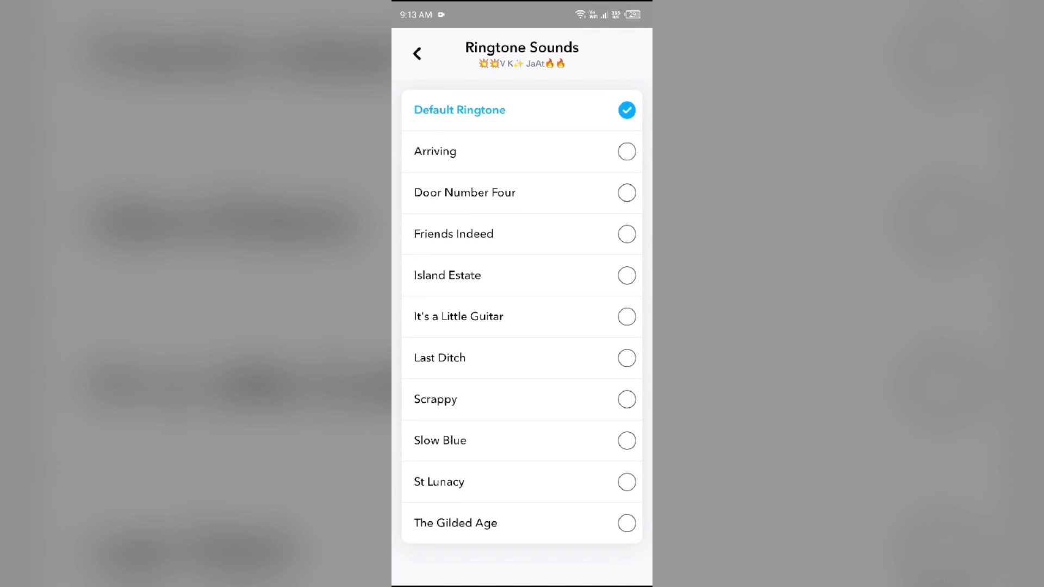
click(417, 54)
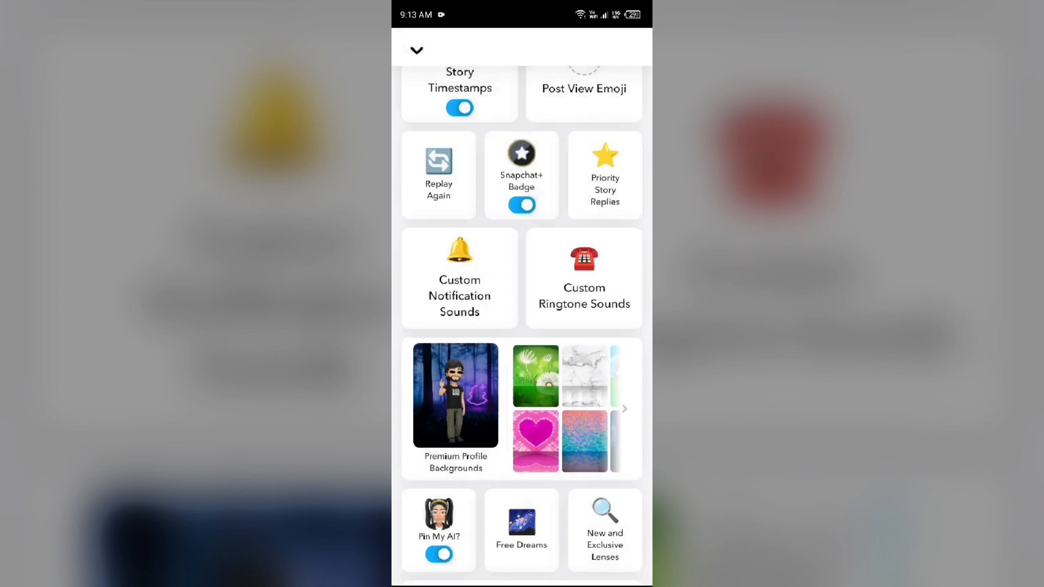